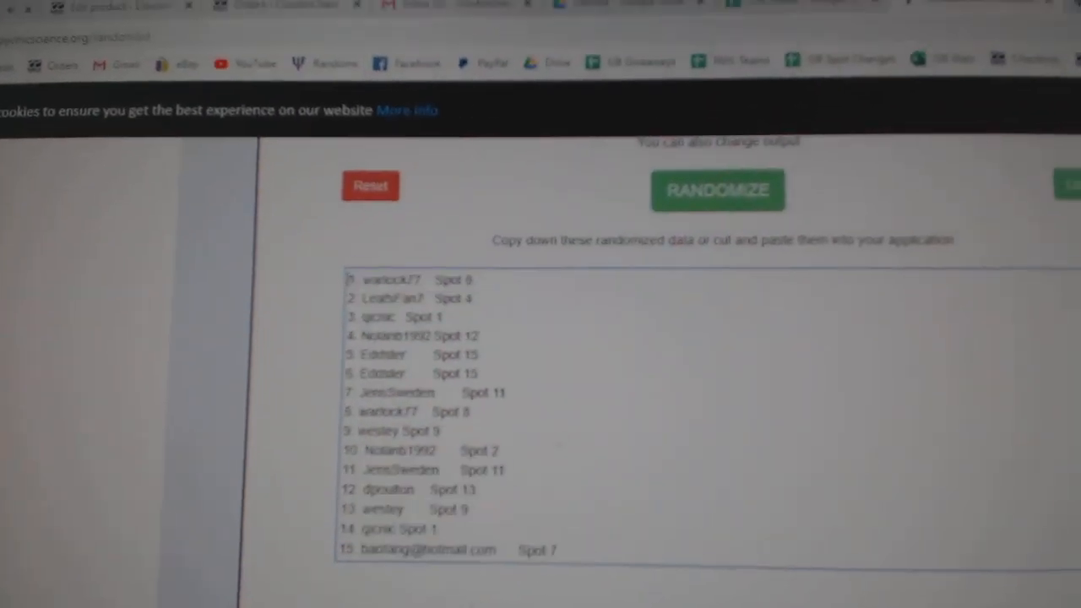
Randomize the pasted NHL team list, giving Philadelphia first and Florida second
click(719, 189)
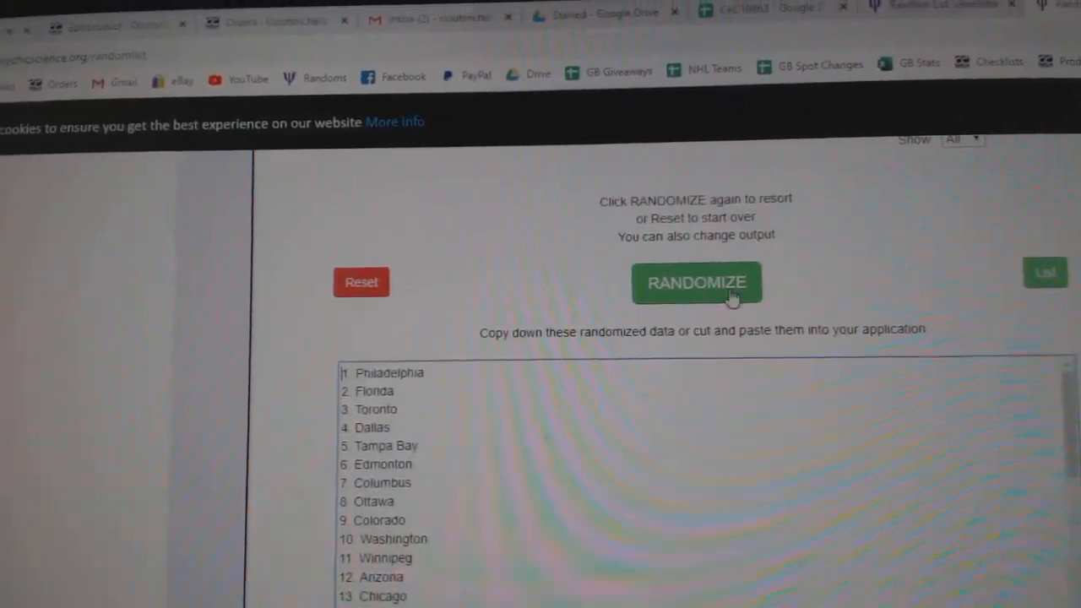
Reshuffle the teams into a new order starting with St. Louis and copy the result
click(696, 284)
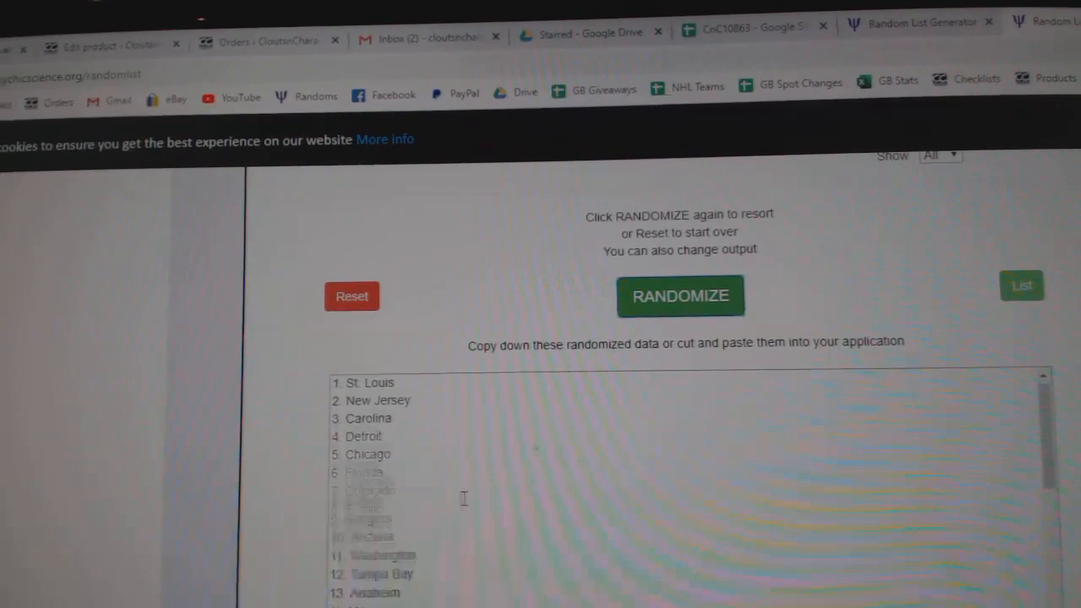
right_click(463, 499)
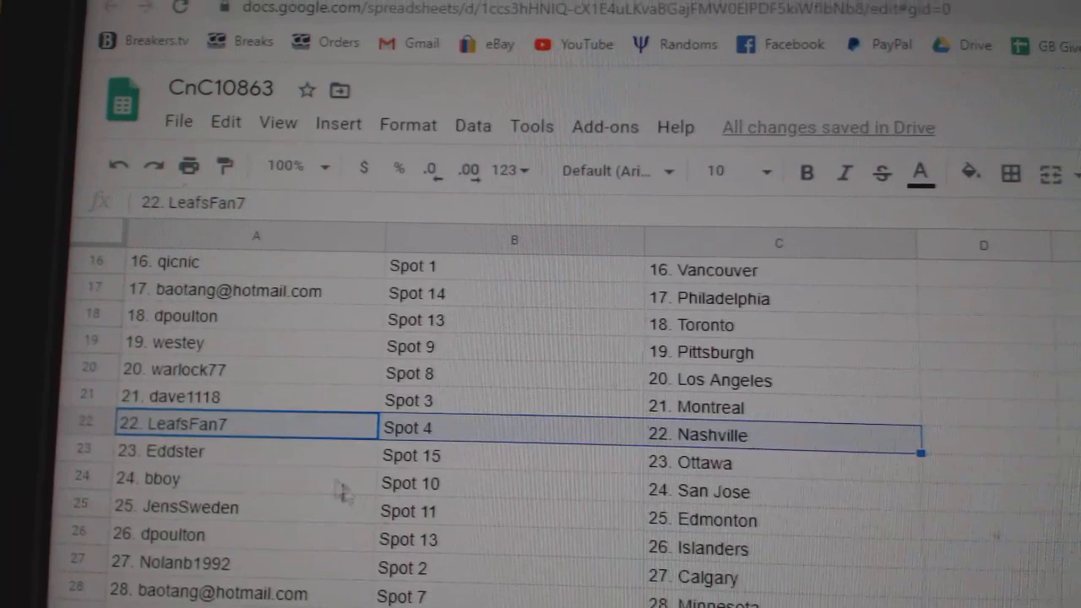
With teams pasted in column C, confirm bboy at Spot 10 is paired with San Jose
click(168, 483)
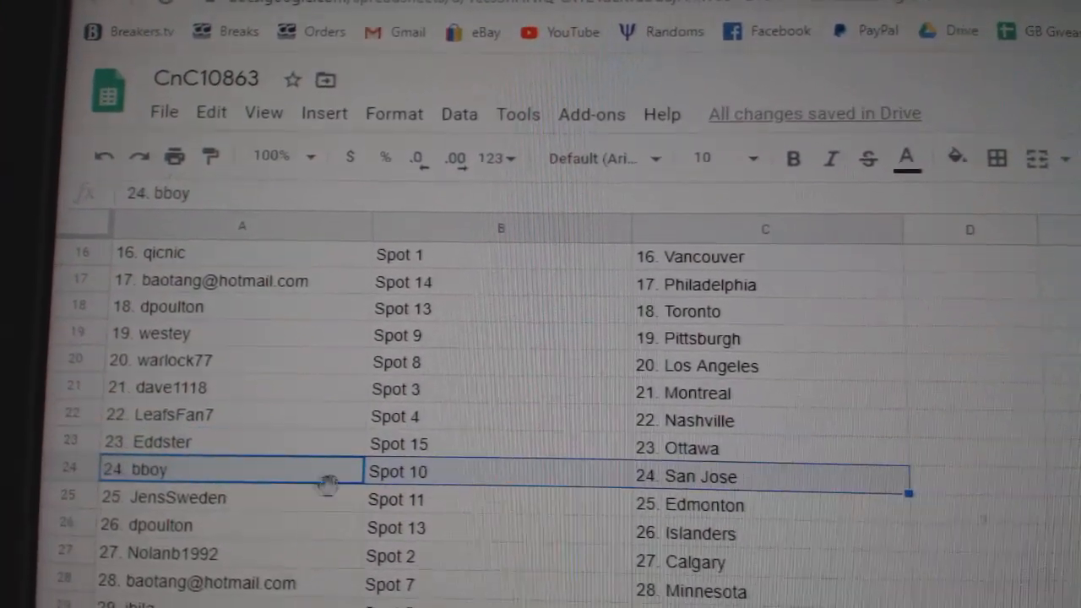